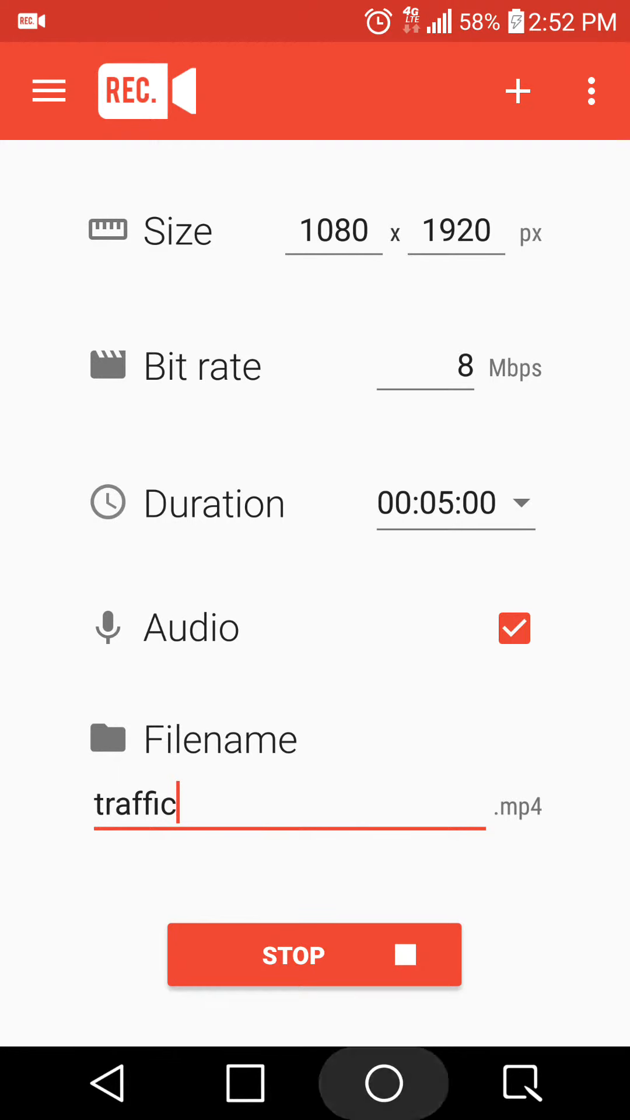
Step: Return to the home screen and bring up the app drawer of installed apps
click(384, 1083)
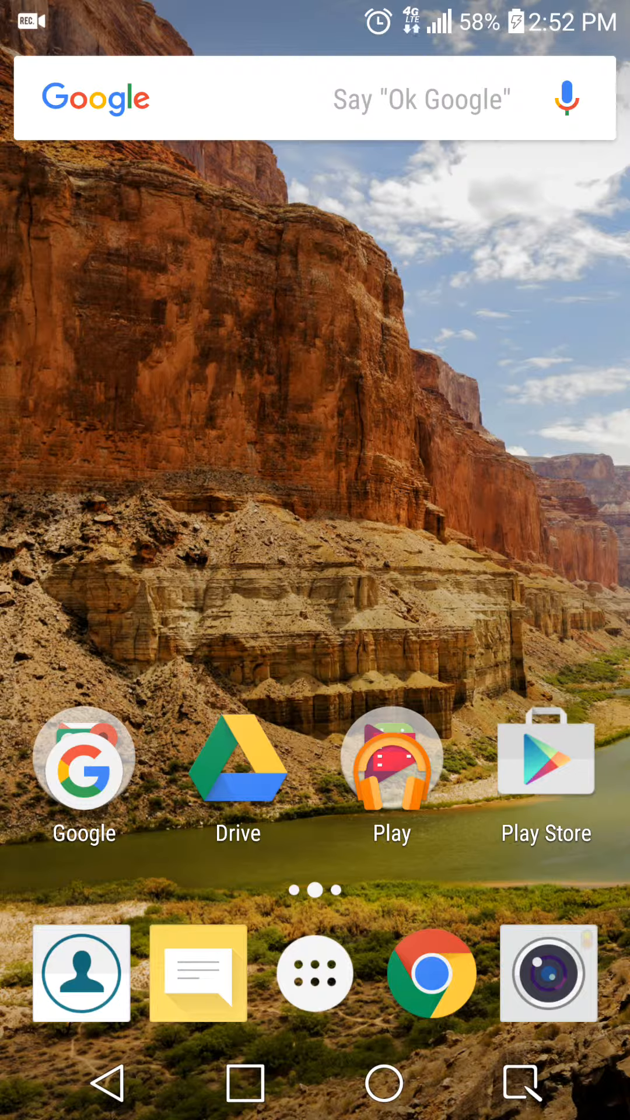
click(314, 971)
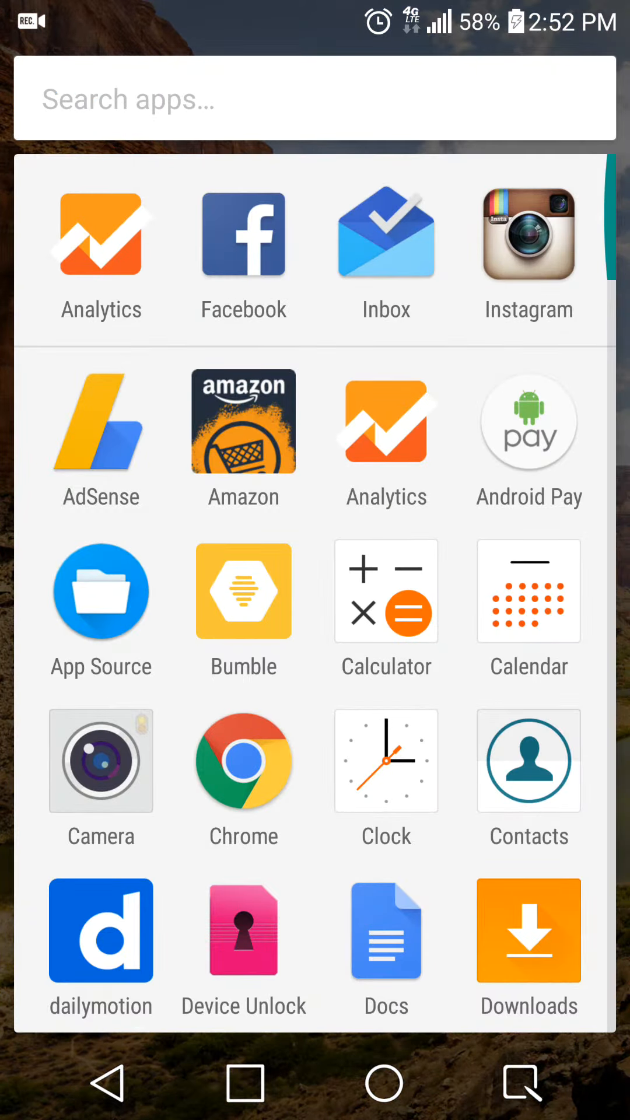
Step: Launch Google Analytics and set the Overview to Last month, Mar 1–31, 2016, showing 81,682 visits
click(101, 234)
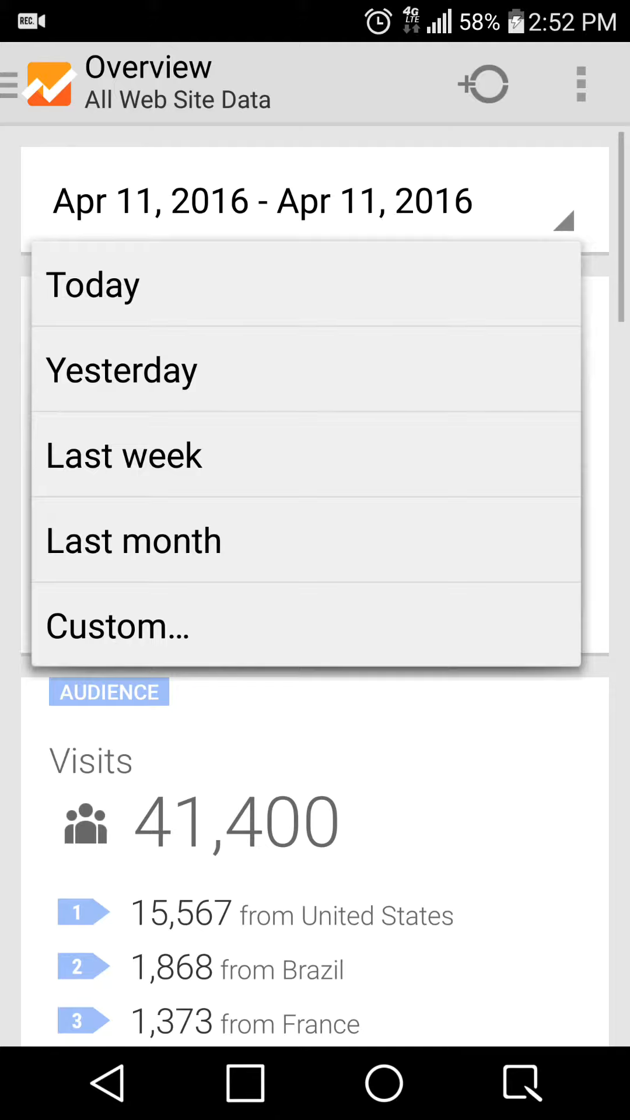
click(133, 539)
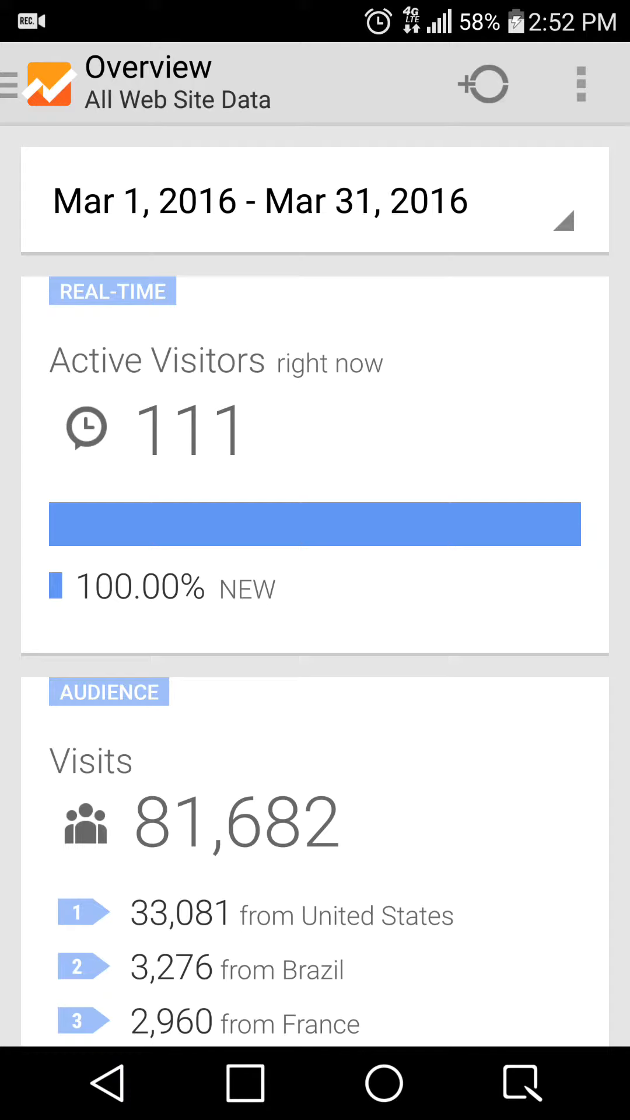
scroll(down, 3)
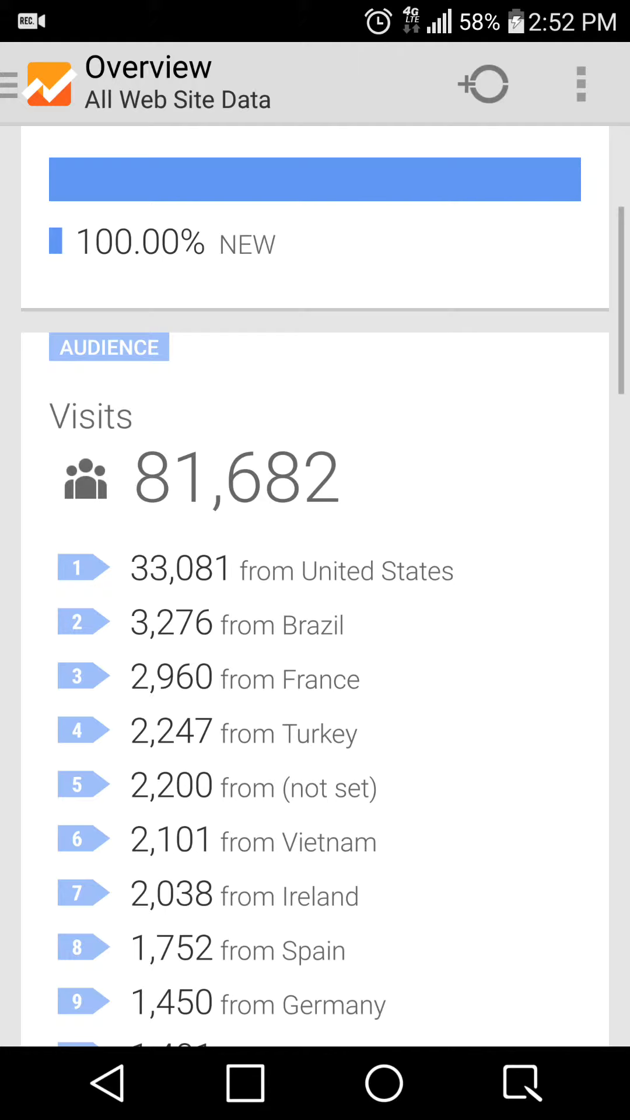
scroll(down, 3)
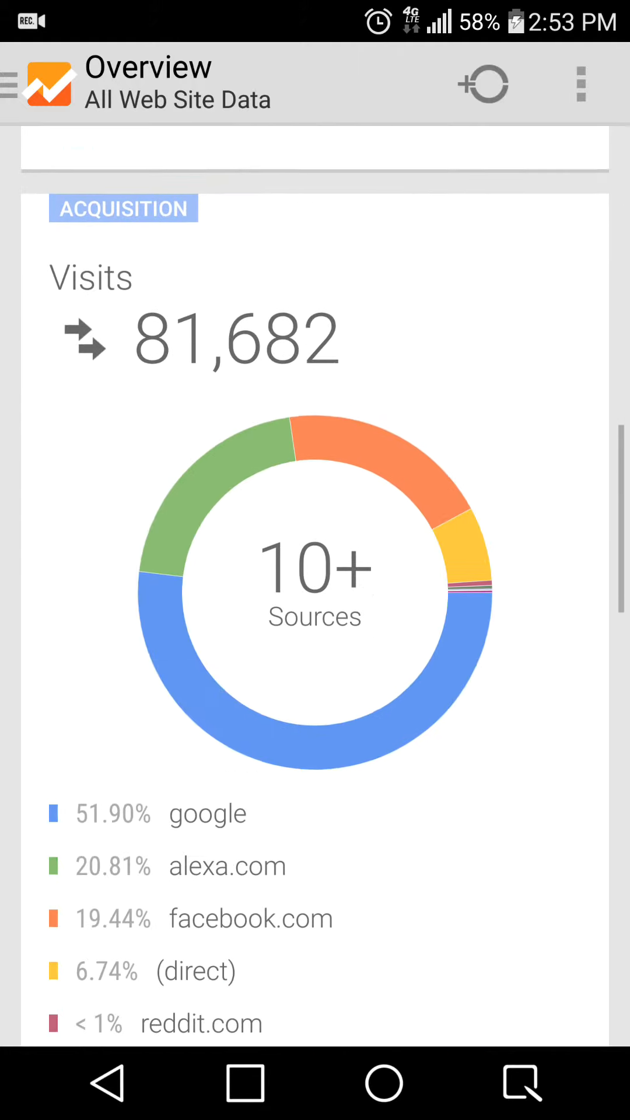
scroll(down, 3)
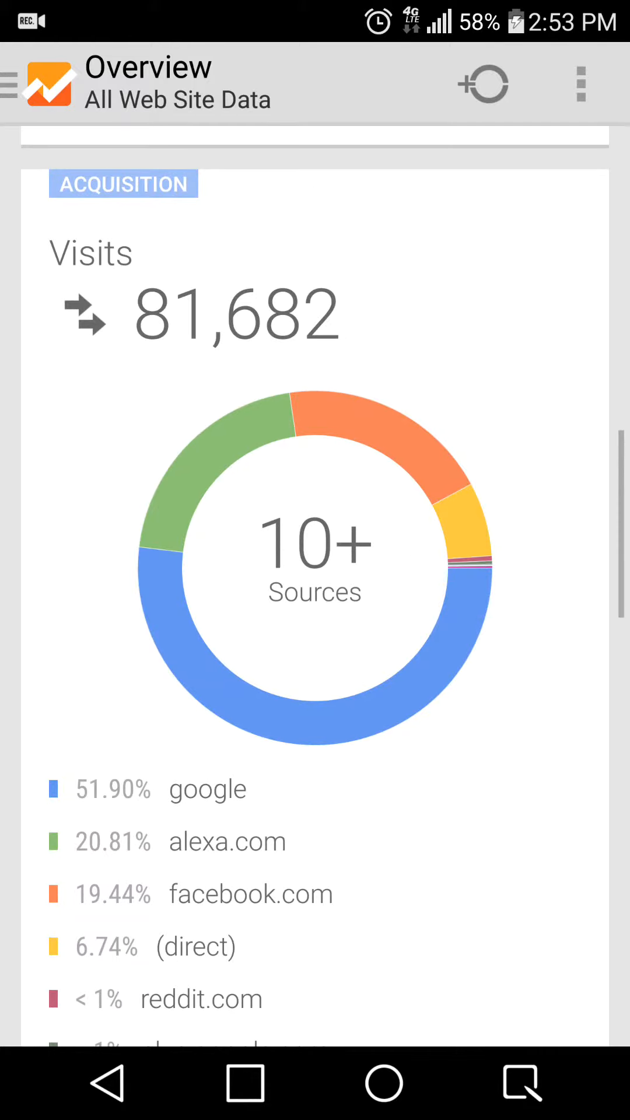
scroll(down, 3)
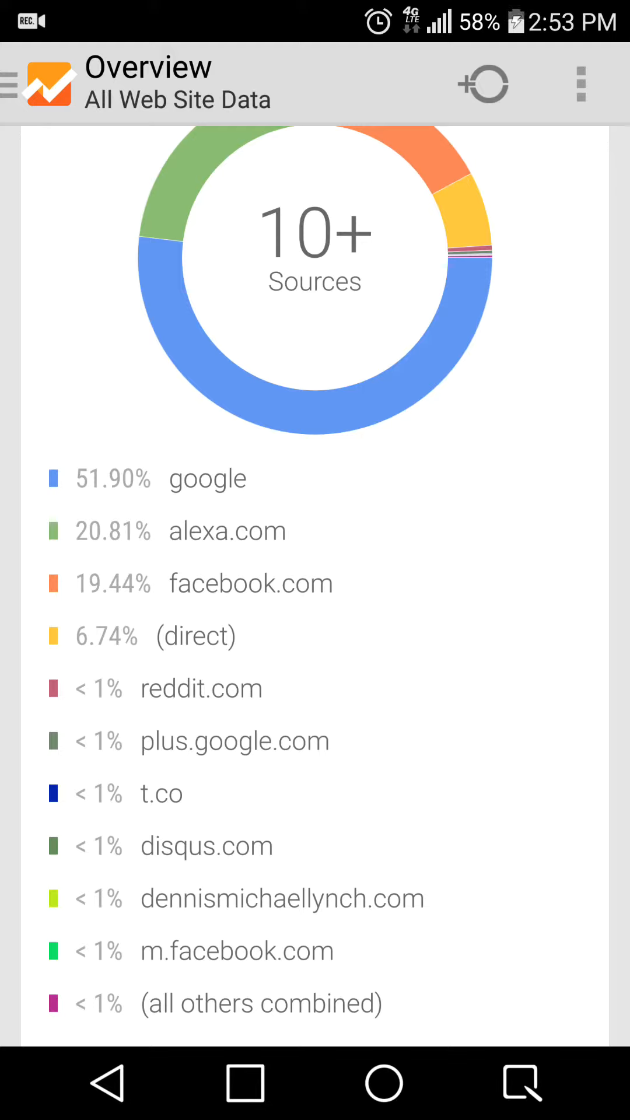
scroll(down, 3)
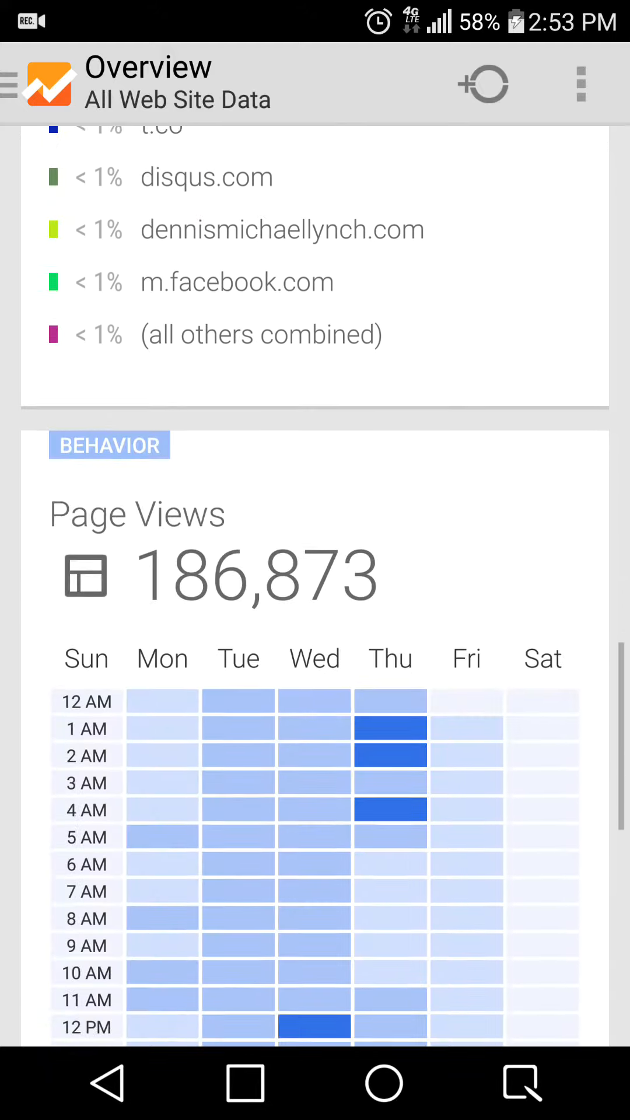
scroll(down, 3)
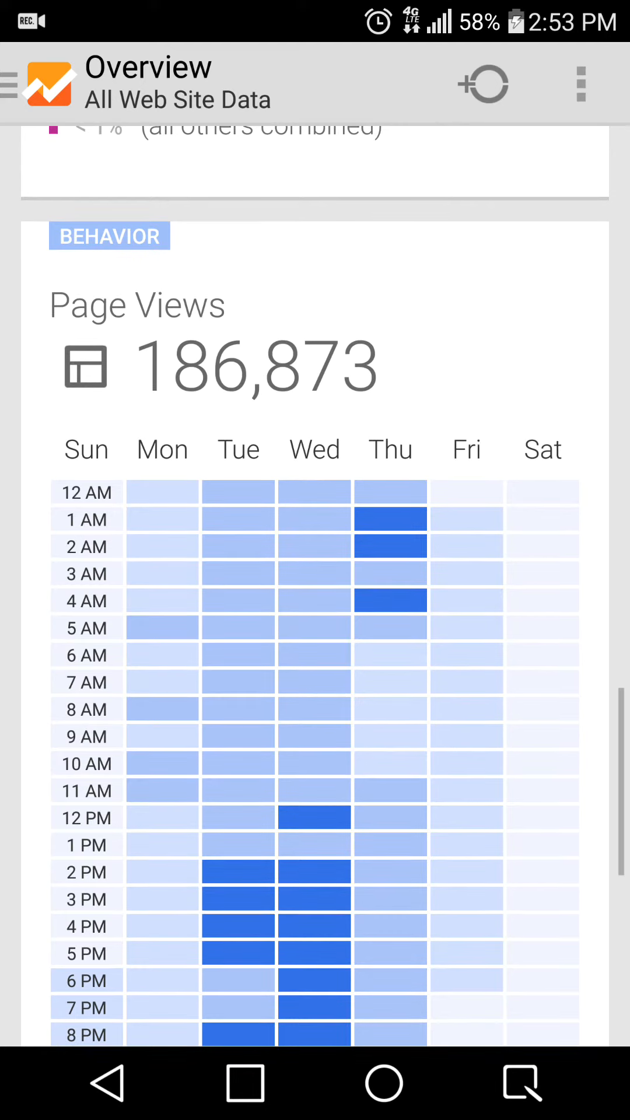
scroll(down, 3)
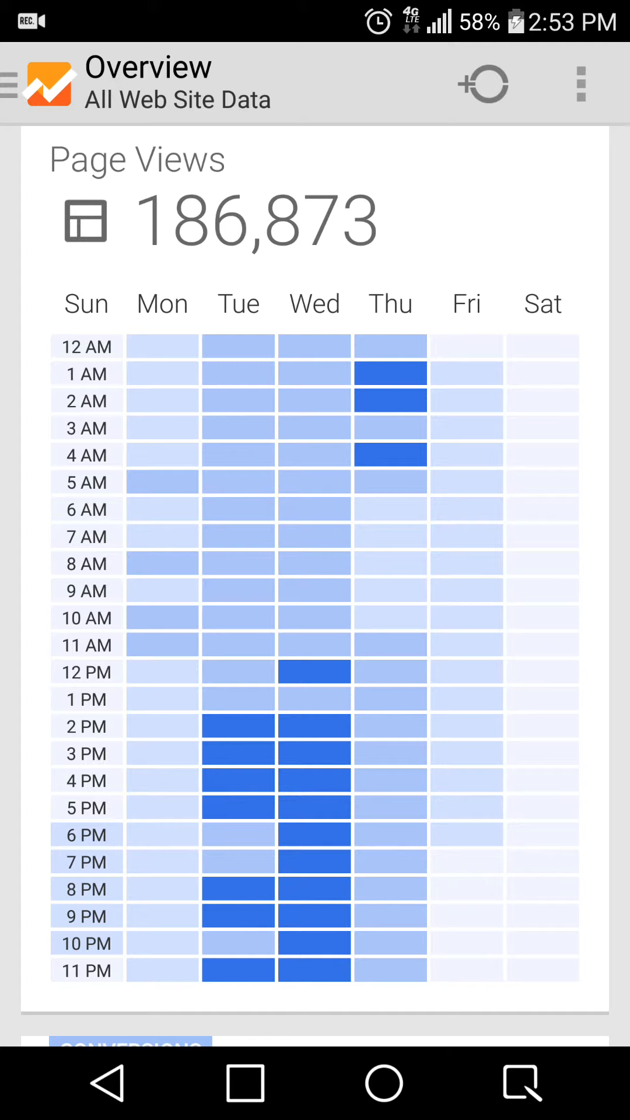
scroll(down, 3)
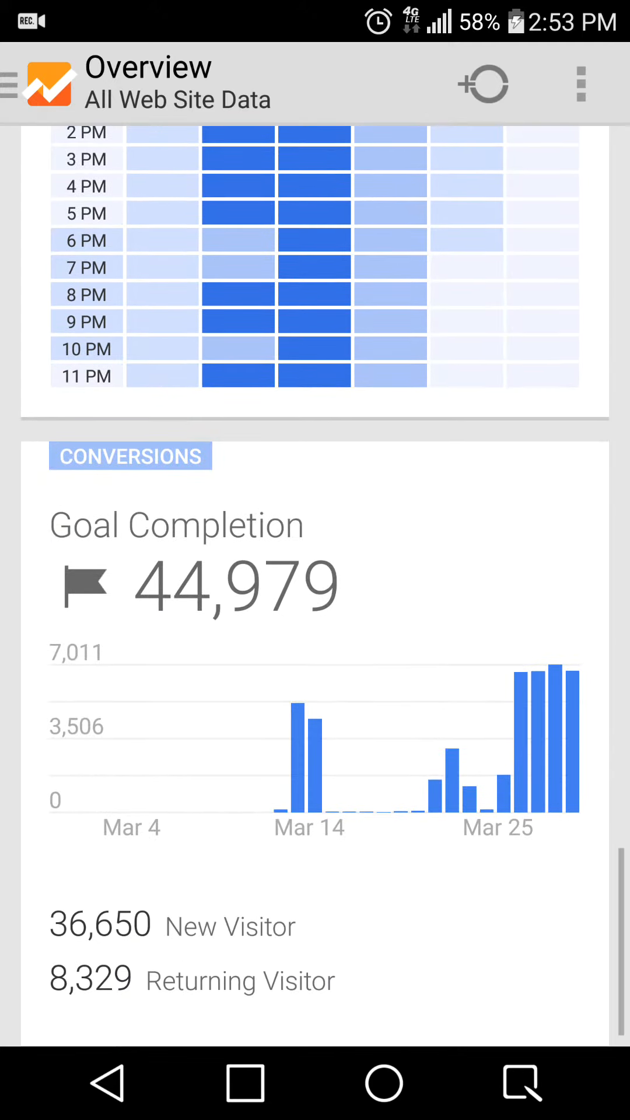
scroll(down, 3)
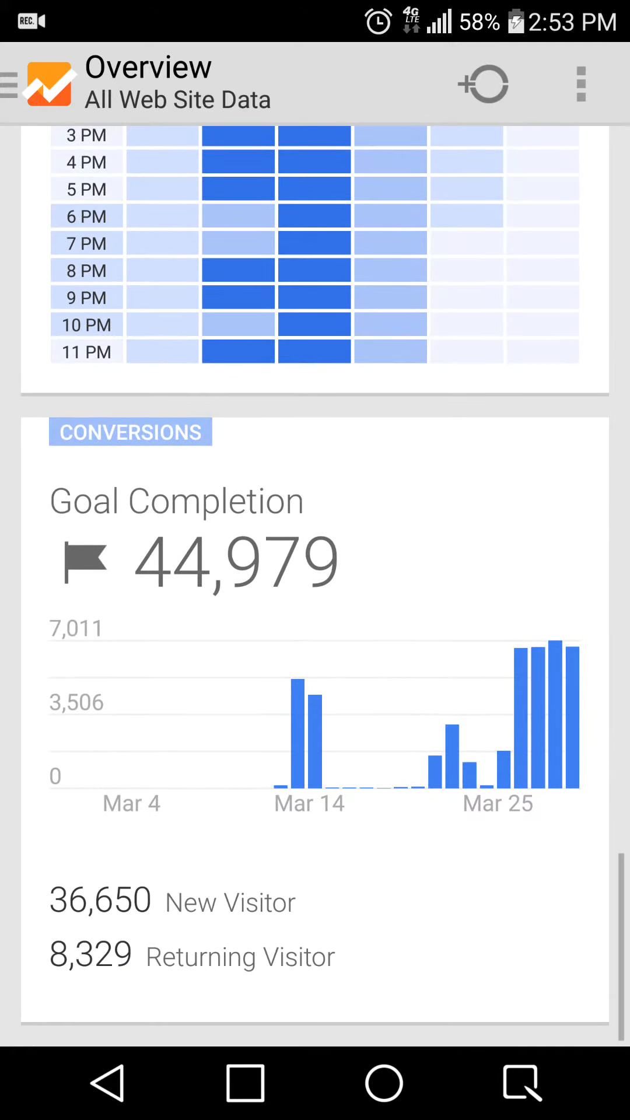